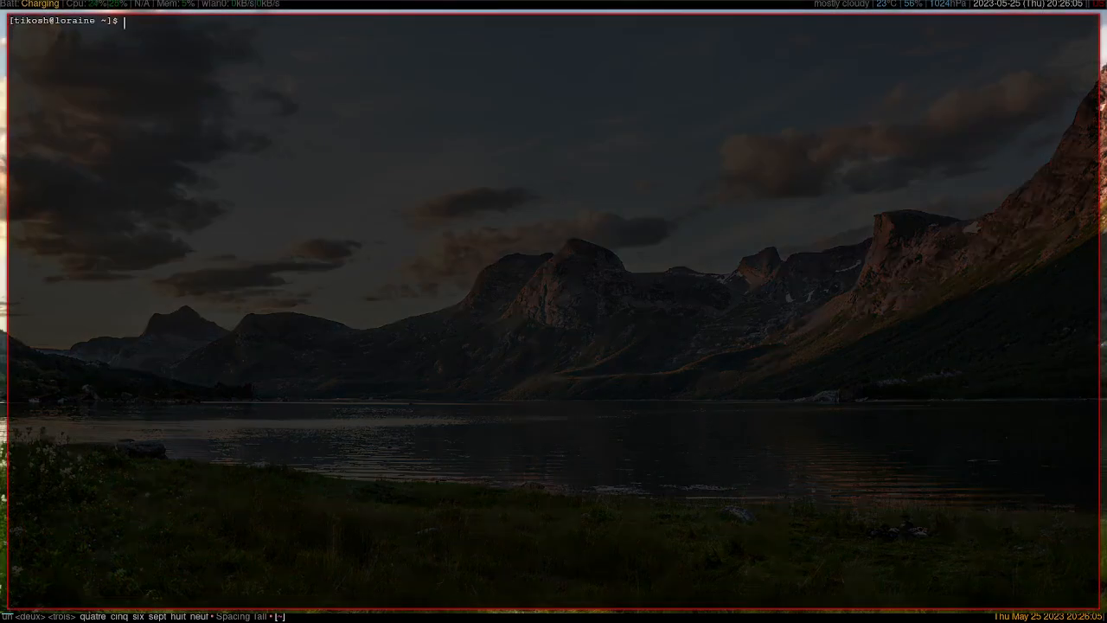
- Run neofetch, change into the .xmonad directory and open xmonad.hs in vim
{"action": "type", "text": "neofe"}
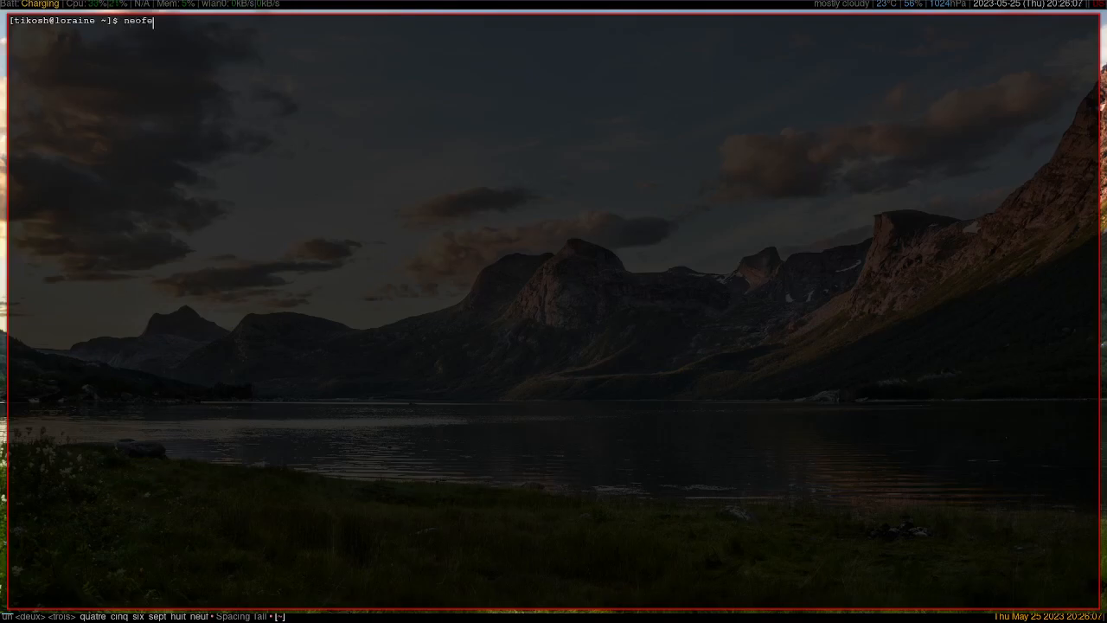
{"action": "key", "text": "Return"}
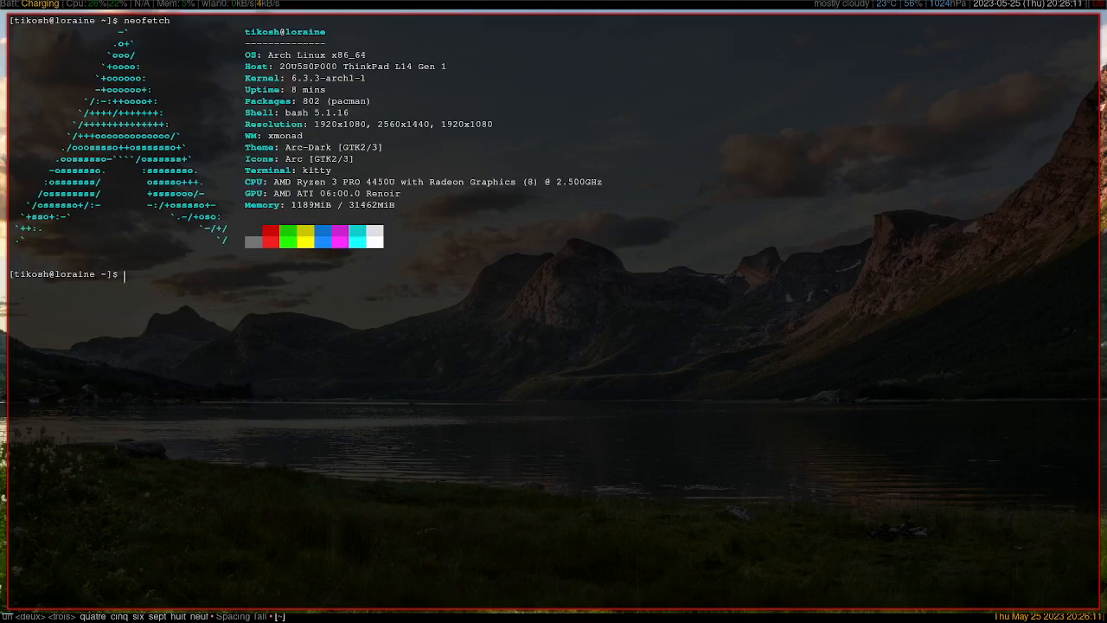
{"action": "mouse_move", "coordinate": [256, 211]}
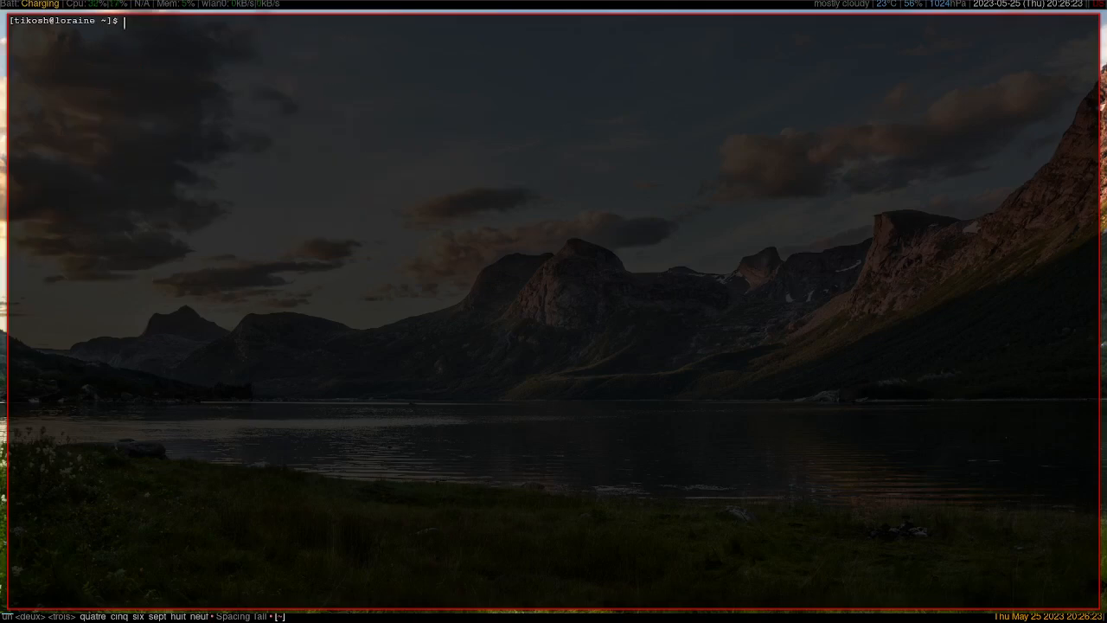
{"action": "type", "text": "cd xmonad"}
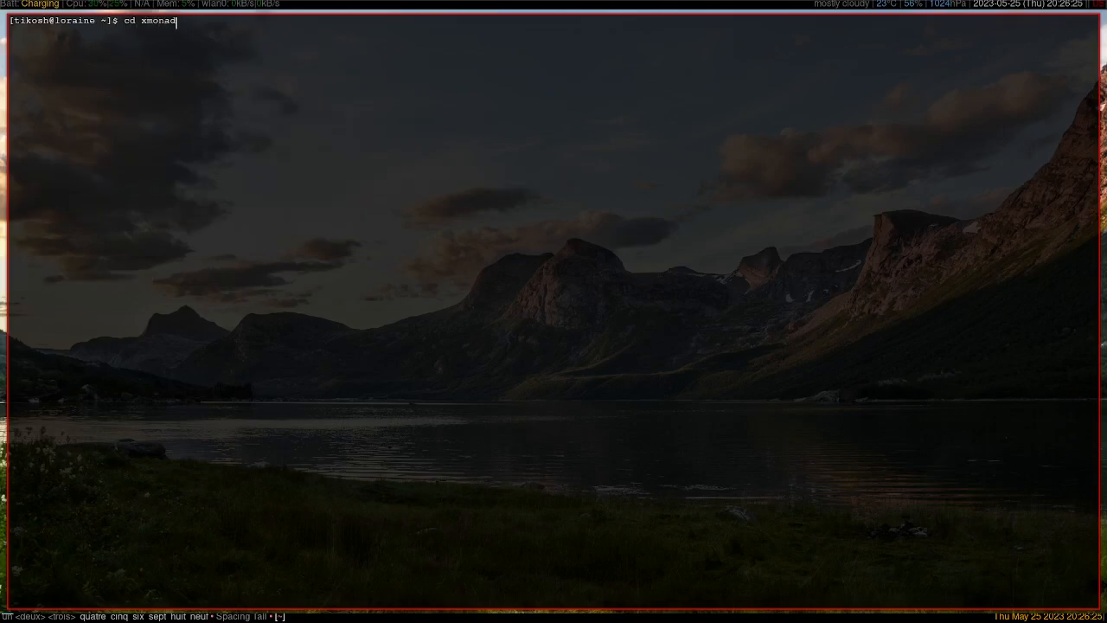
{"action": "type", "text": "cd ."}
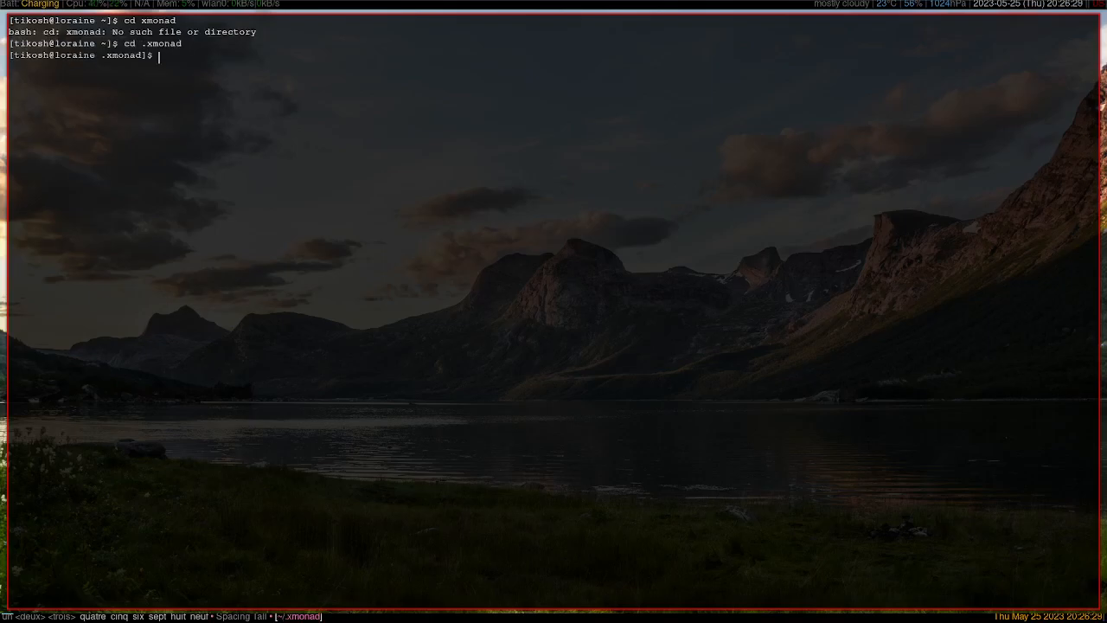
{"action": "type", "text": "vim xmomnad"}
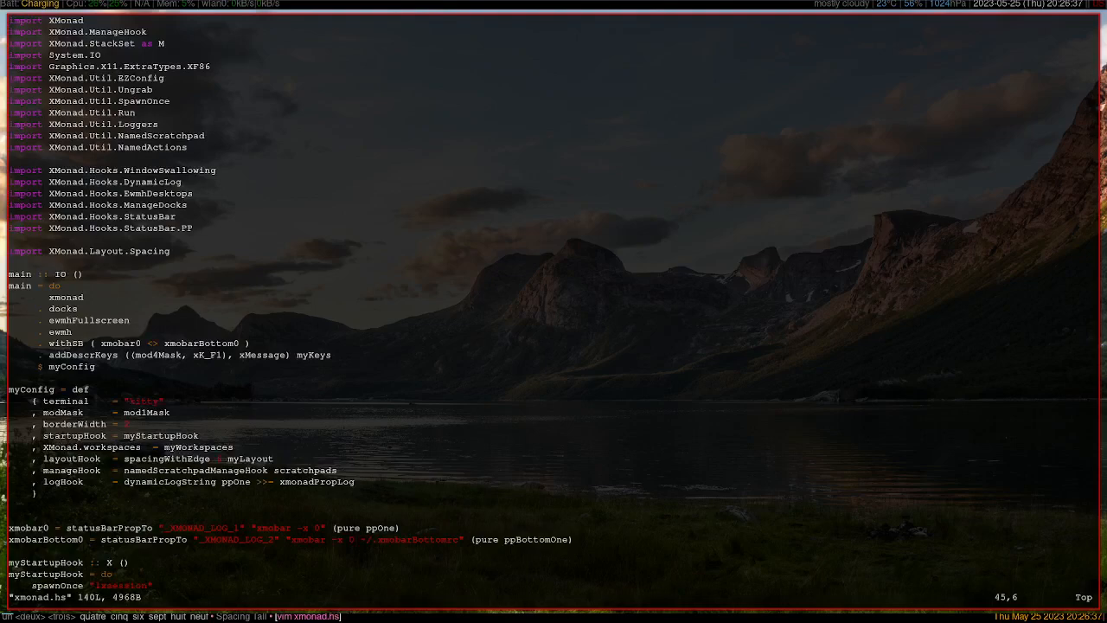
{"action": "mouse_move", "coordinate": [102, 118]}
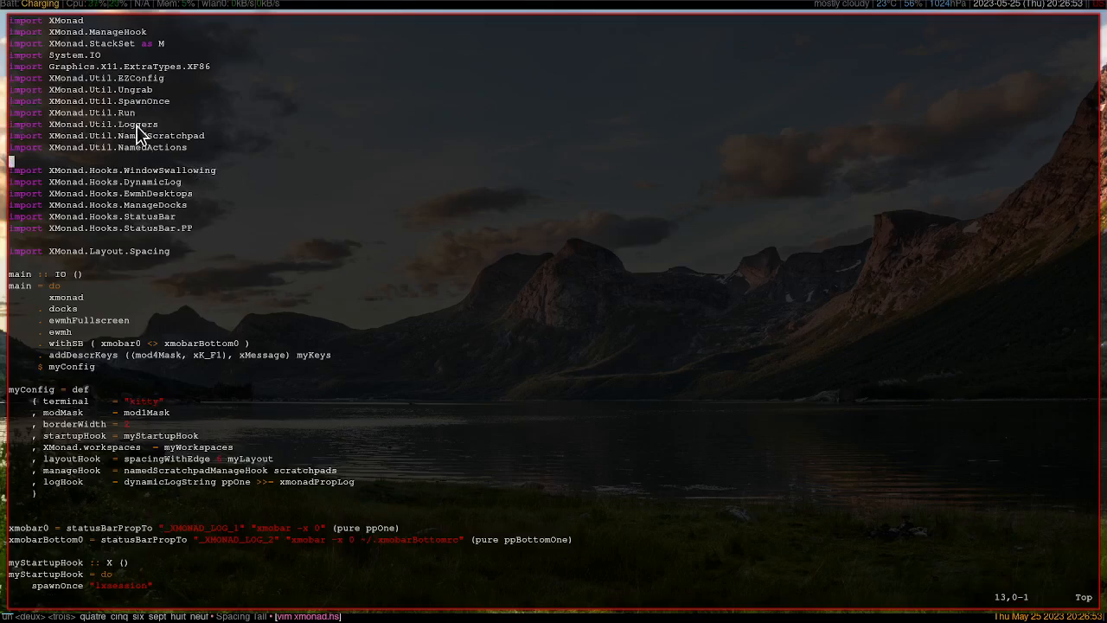
- Scroll past the imports to the xmobar bar definitions and myStartupHook spawnOnce entries
{"action": "scroll", "scroll_direction": "down", "scroll_amount": 3}
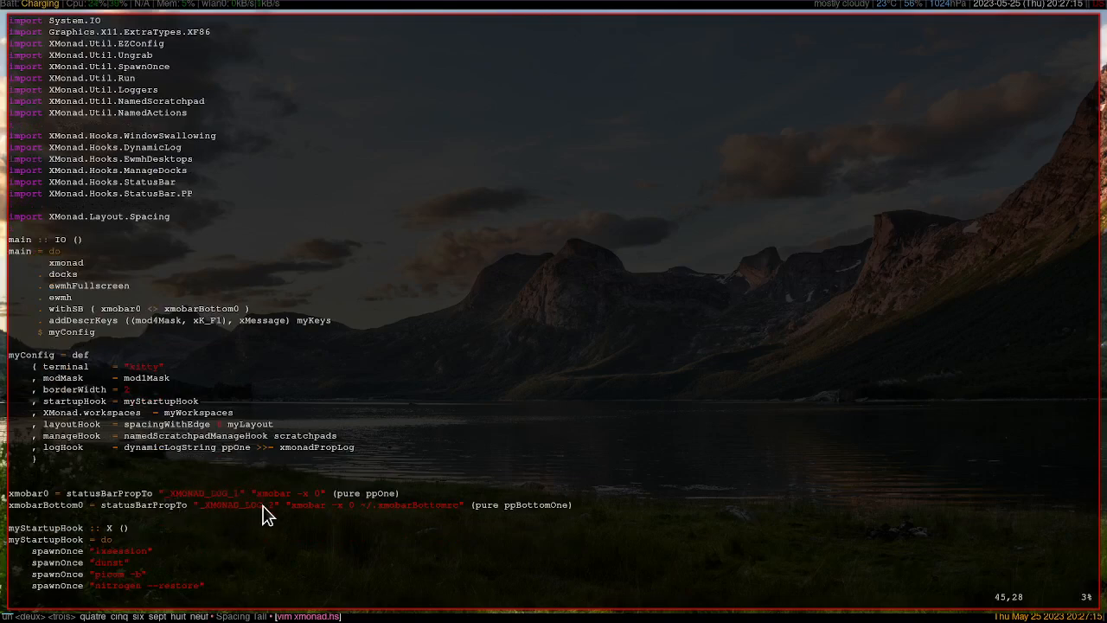
- Scroll past the workspace list and myLayout to the ppOne pretty-printer and its colour bindings
{"action": "scroll", "scroll_direction": "down", "scroll_amount": 3}
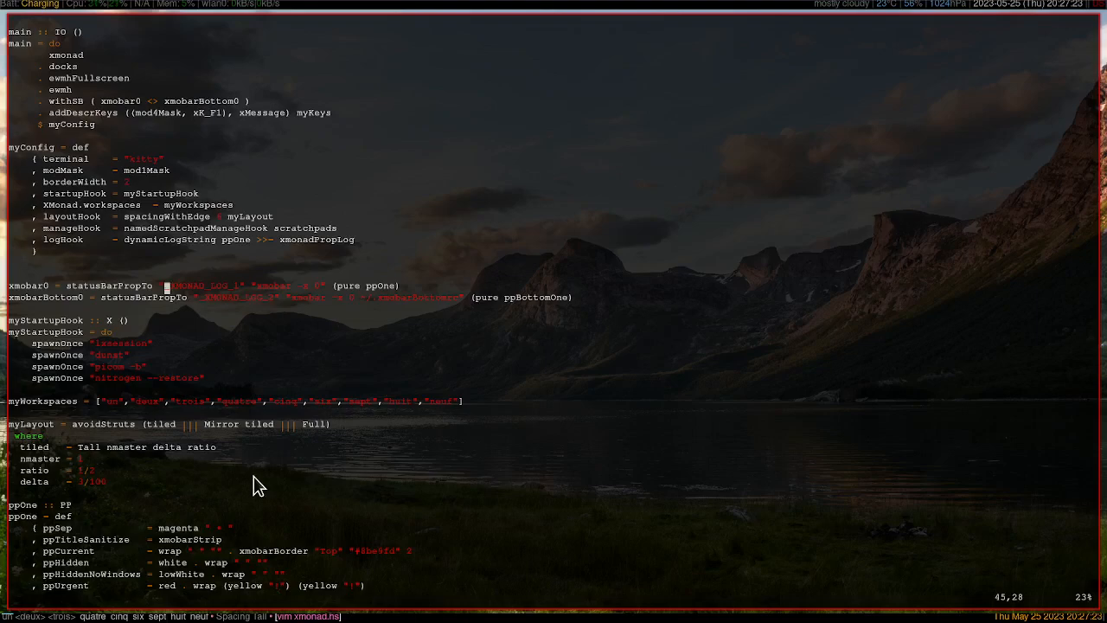
{"action": "scroll", "scroll_direction": "down", "scroll_amount": 3}
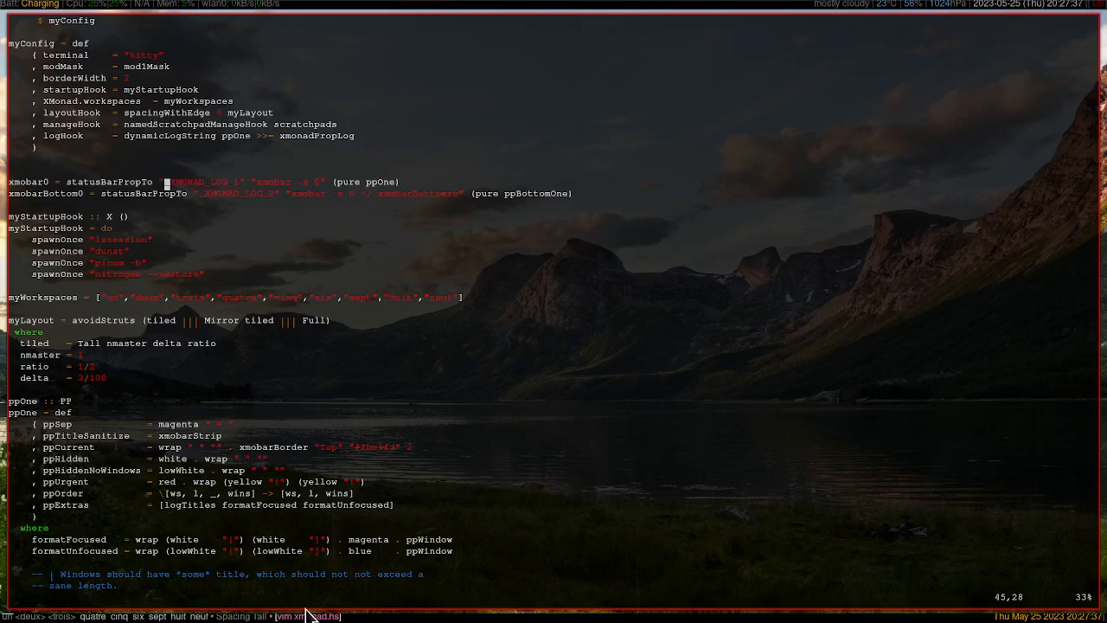
{"action": "mouse_move", "coordinate": [270, 574]}
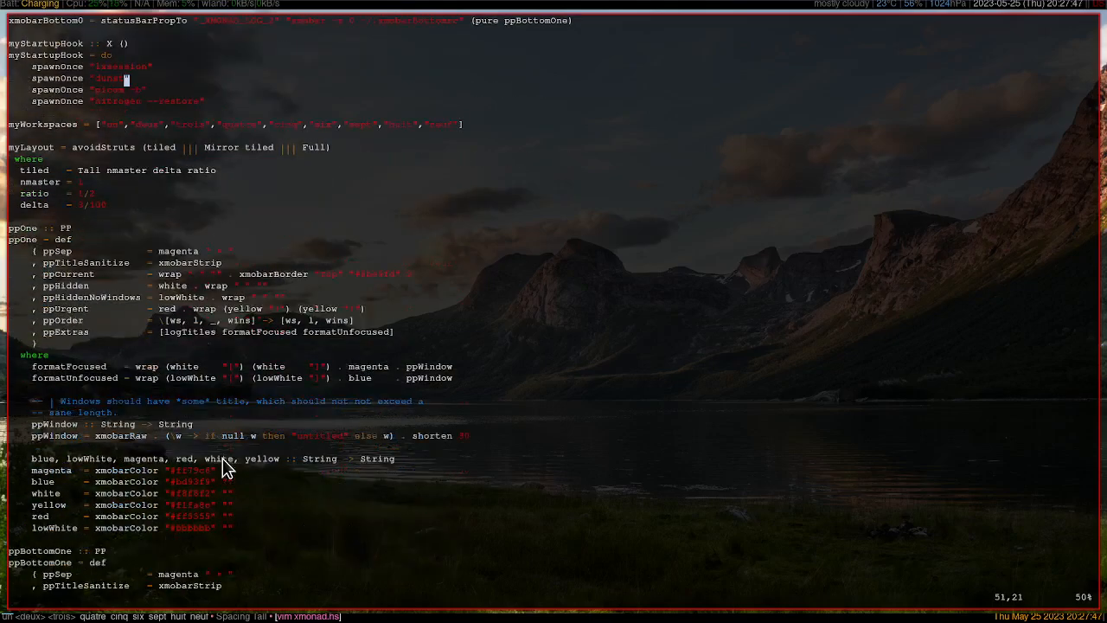
- Scroll to the myKeys keybindings at the end, then back to ppBottomOne and the scratchpads
{"action": "scroll", "scroll_direction": "down", "scroll_amount": 3}
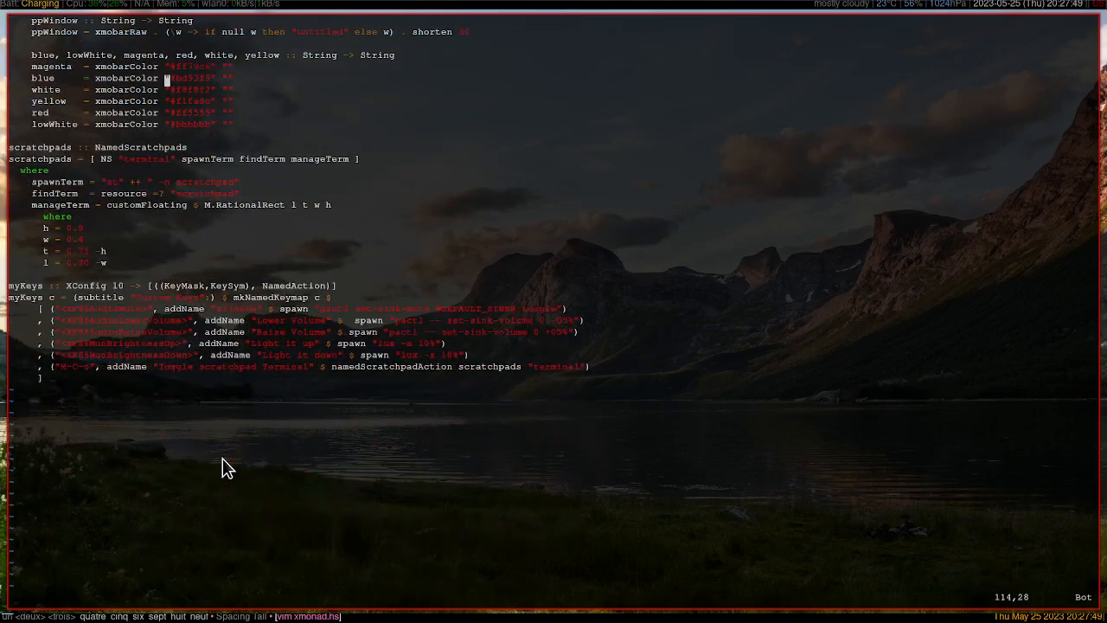
{"action": "mouse_move", "coordinate": [159, 315]}
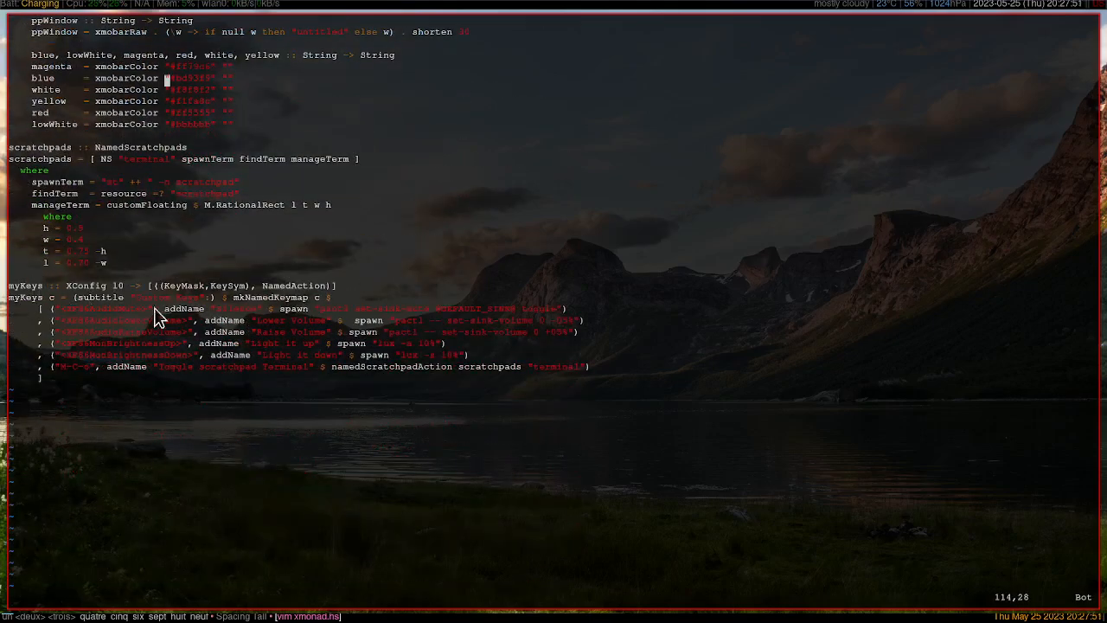
{"action": "mouse_move", "coordinate": [423, 332]}
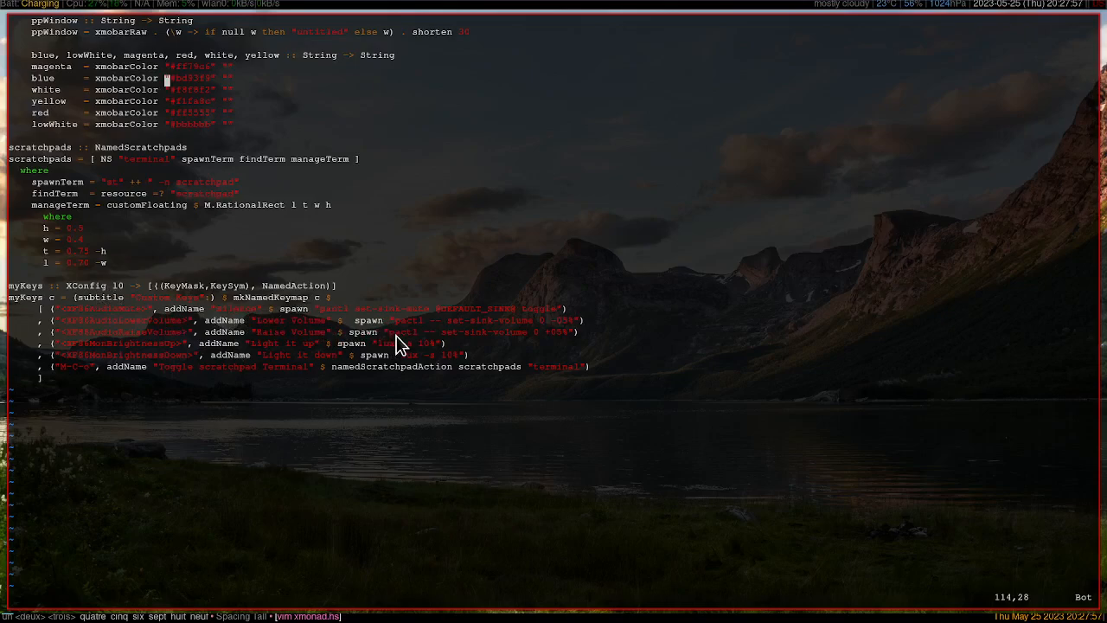
{"action": "mouse_move", "coordinate": [387, 325]}
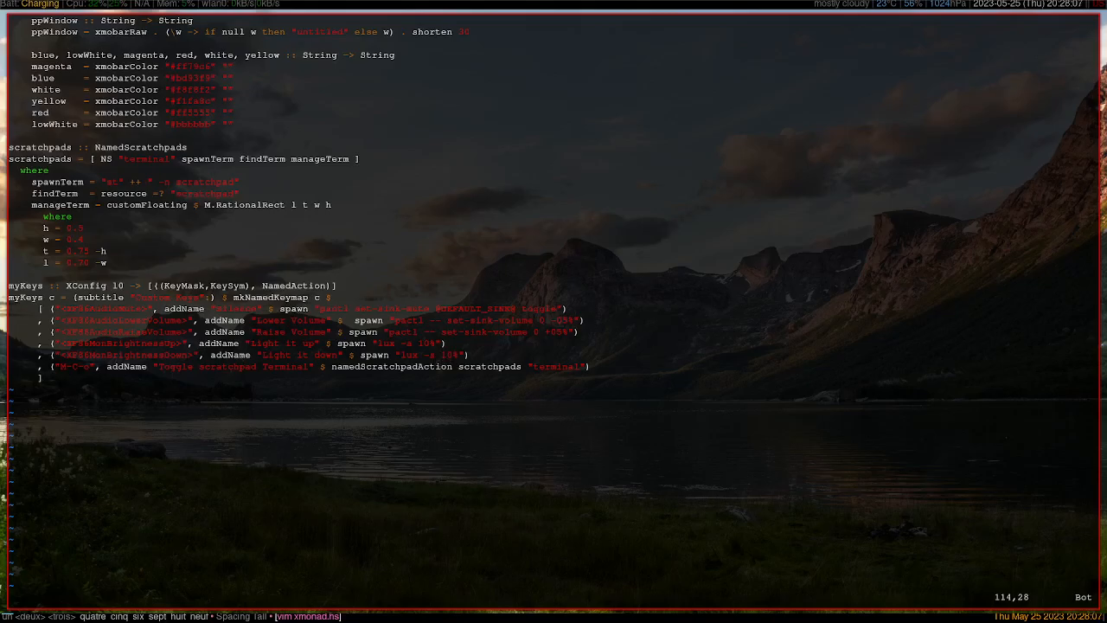
{"action": "scroll", "scroll_direction": "down", "scroll_amount": 3}
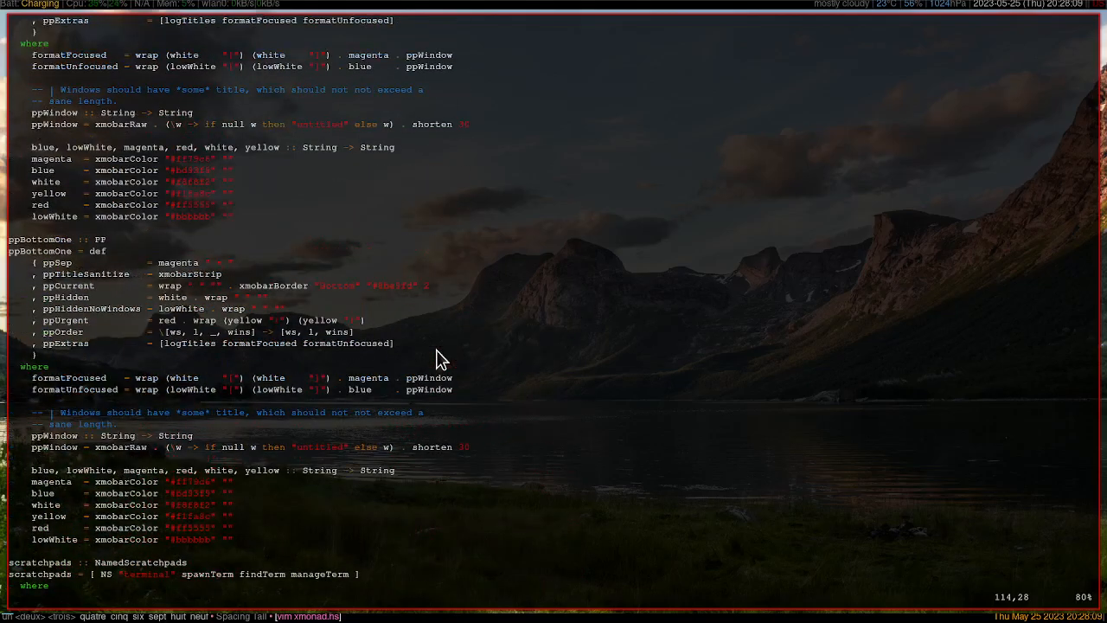
{"action": "scroll", "scroll_direction": "down", "scroll_amount": 3}
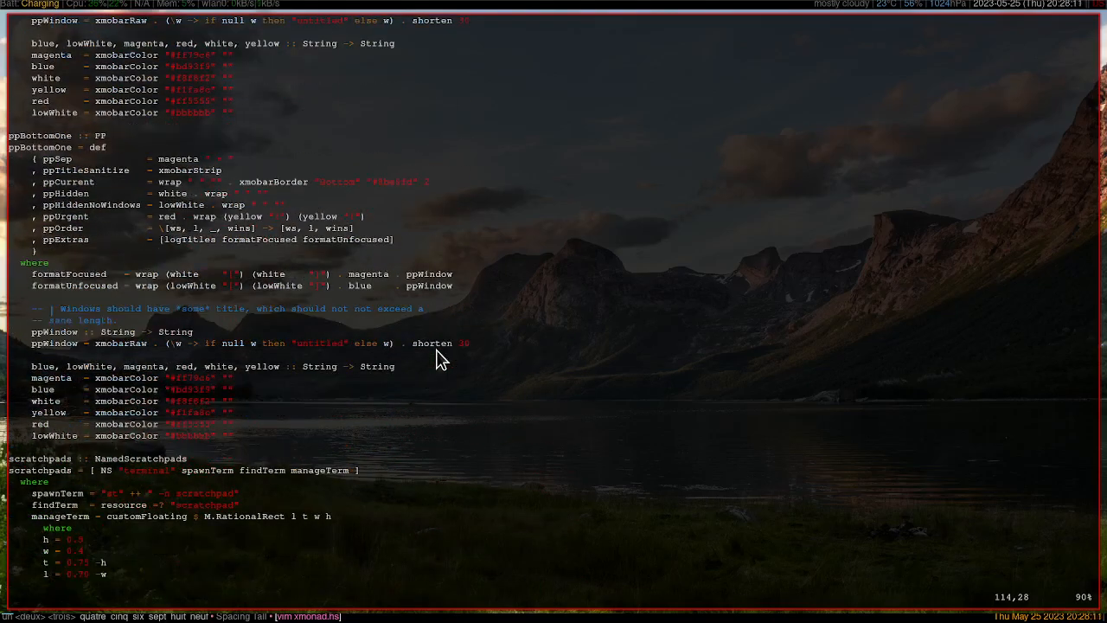